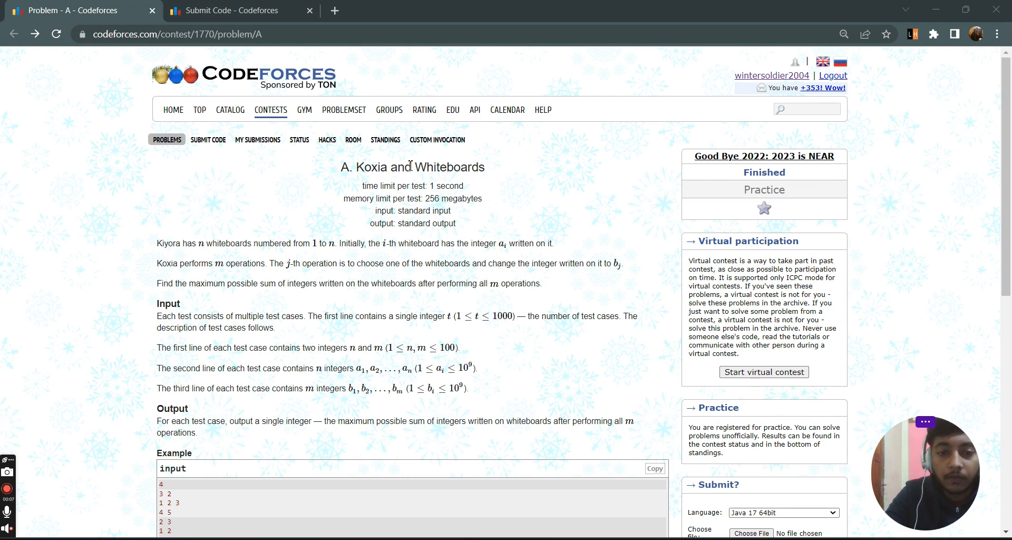
# Read through the Whiteboards problem statement, highlighting the replacement value in the operation sentence
pyautogui.doubleClick(451, 167)
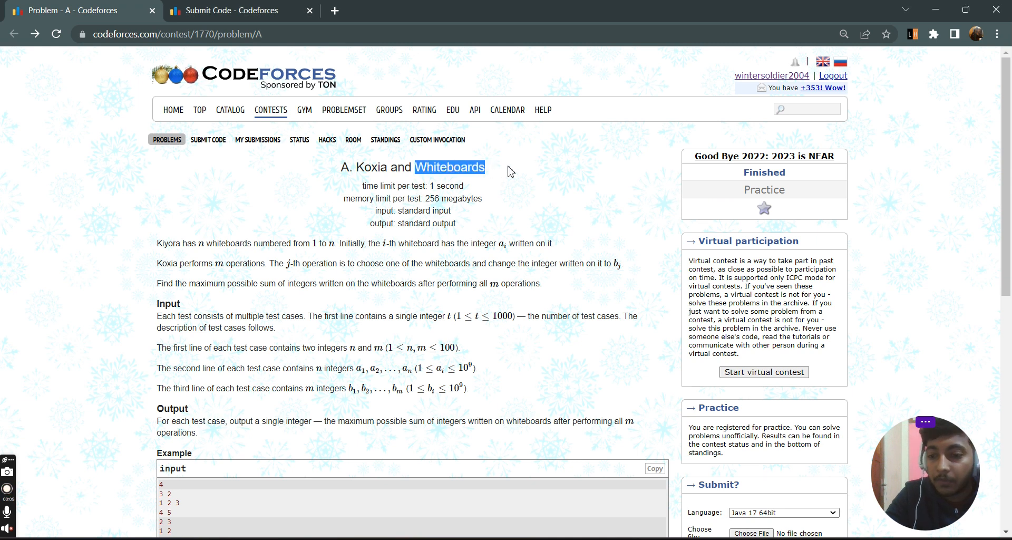
pyautogui.click(351, 174)
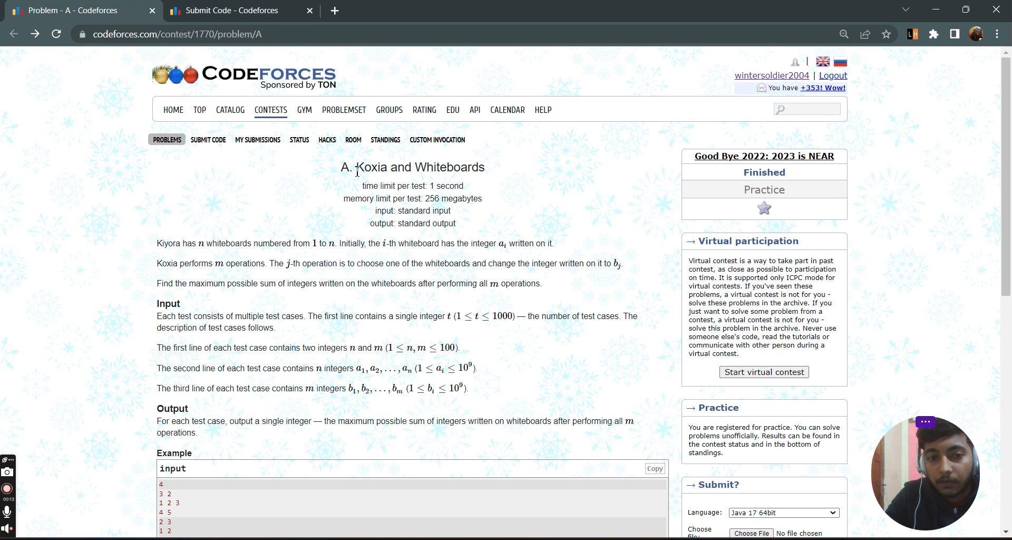
pyautogui.scroll(-3)
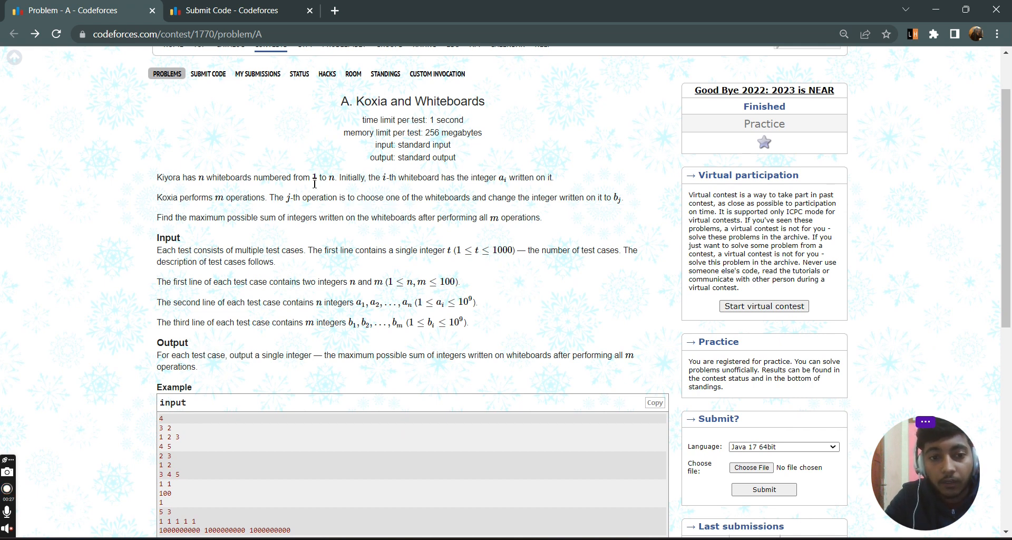
pyautogui.moveTo(555, 214)
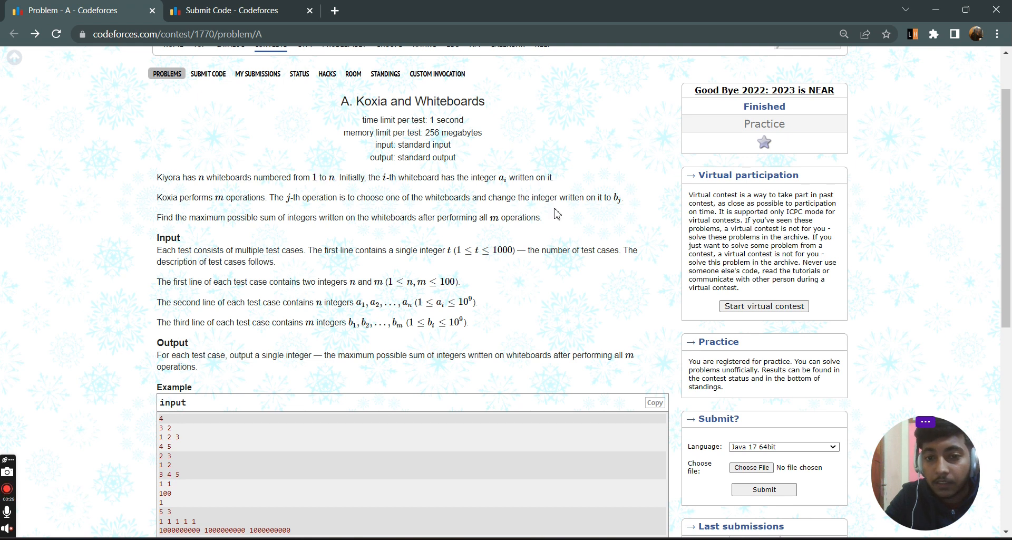
pyautogui.doubleClick(614, 197)
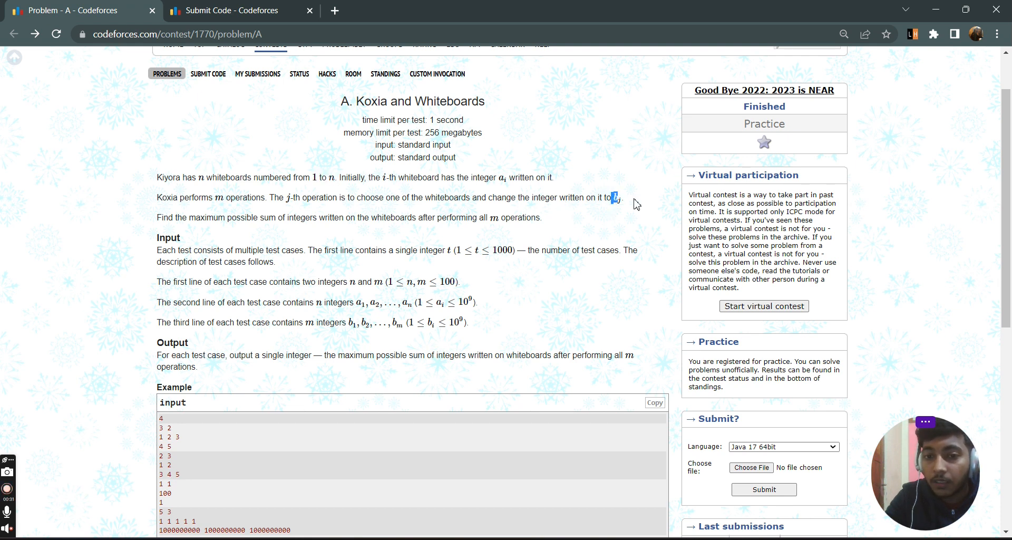
pyautogui.scroll(-3)
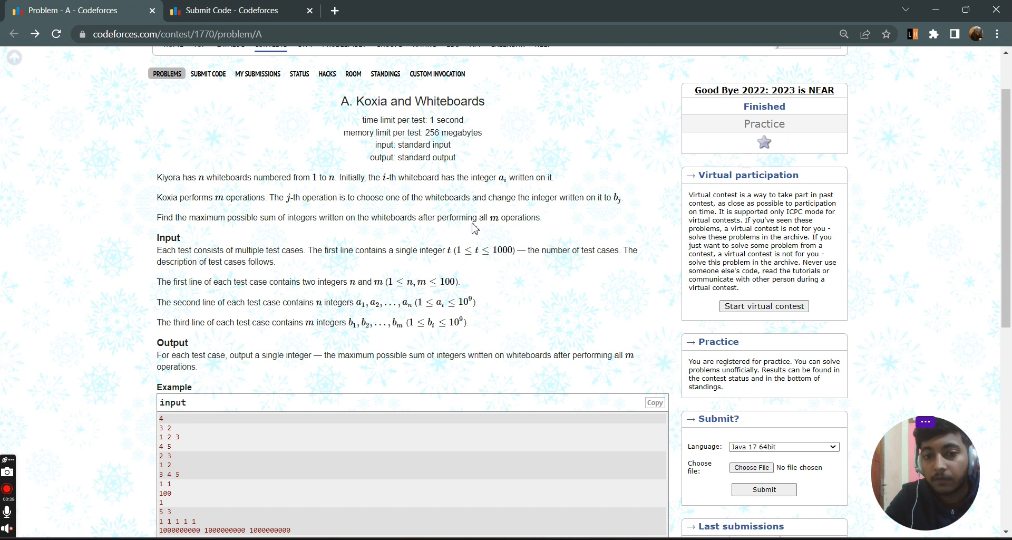
pyautogui.doubleClick(515, 217)
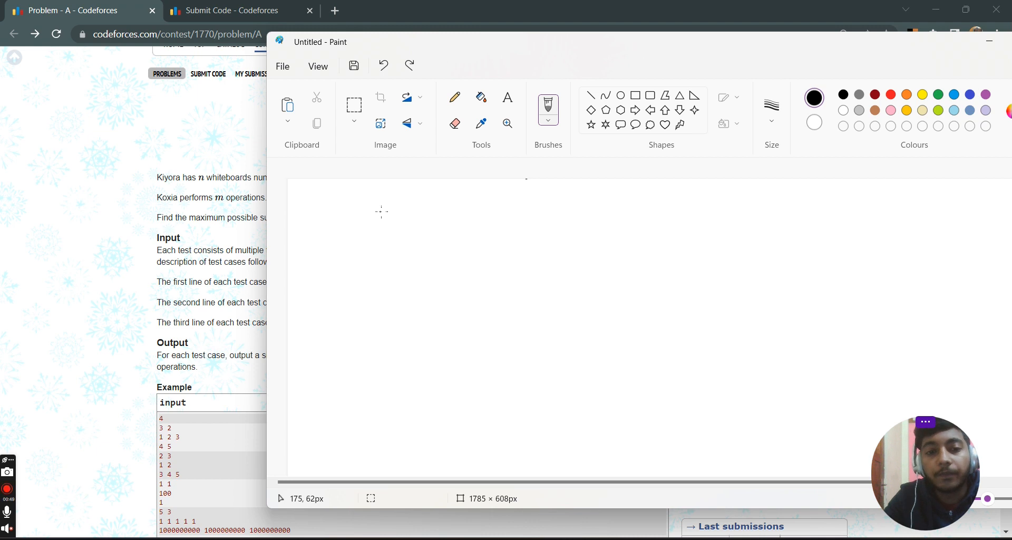
# Handwrite n = 4 with the bracketed array [2, 4, 7, 10] on the canvas
pyautogui.moveTo(374, 216); pyautogui.dragTo(410, 206)
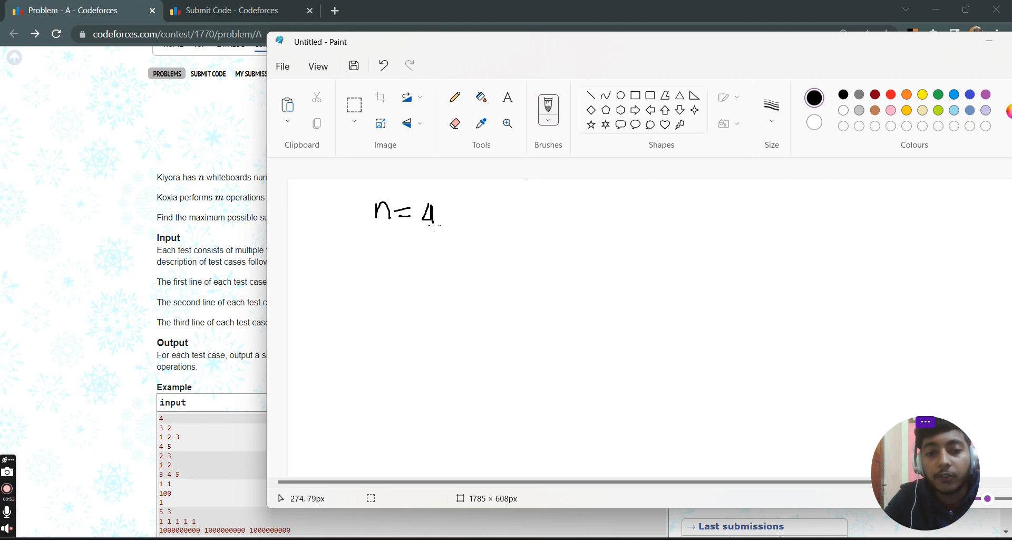
pyautogui.moveTo(496, 188)
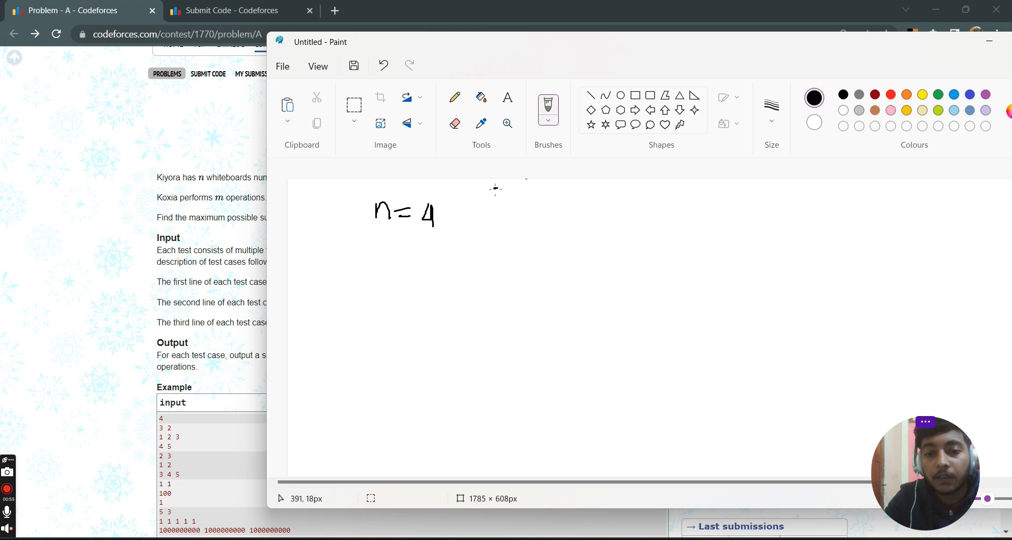
pyautogui.moveTo(492, 194); pyautogui.dragTo(535, 222)
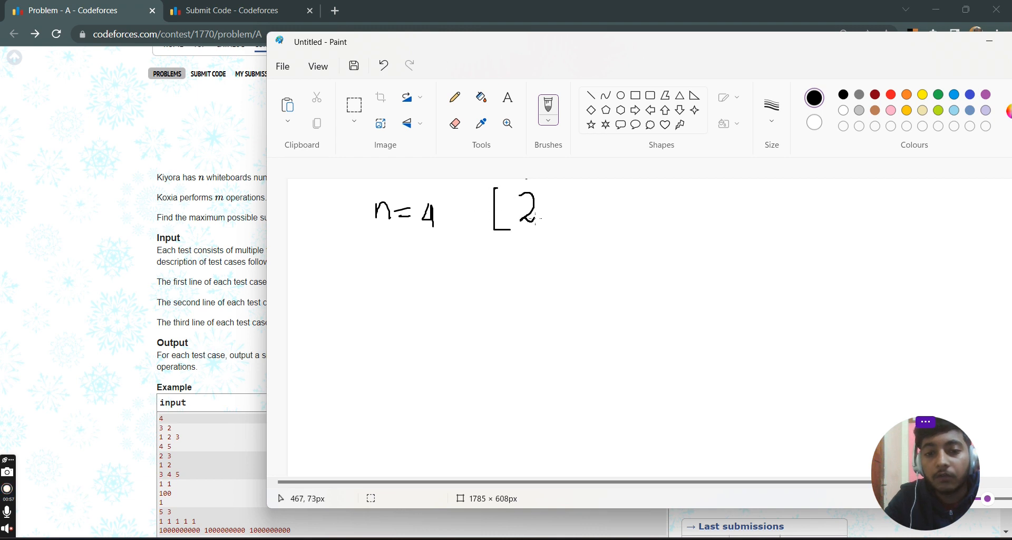
pyautogui.moveTo(556, 219); pyautogui.dragTo(593, 207)
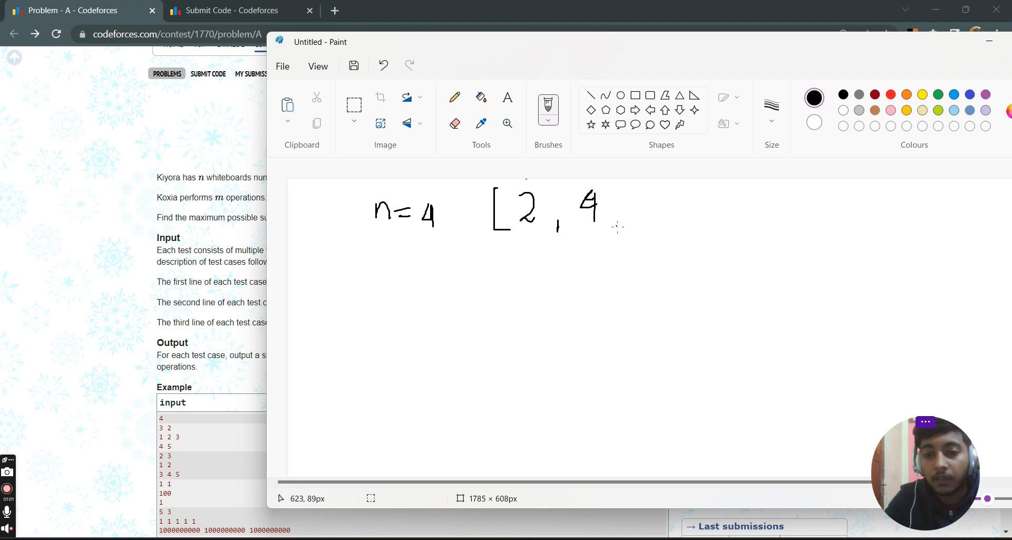
pyautogui.moveTo(630, 194); pyautogui.dragTo(642, 228)
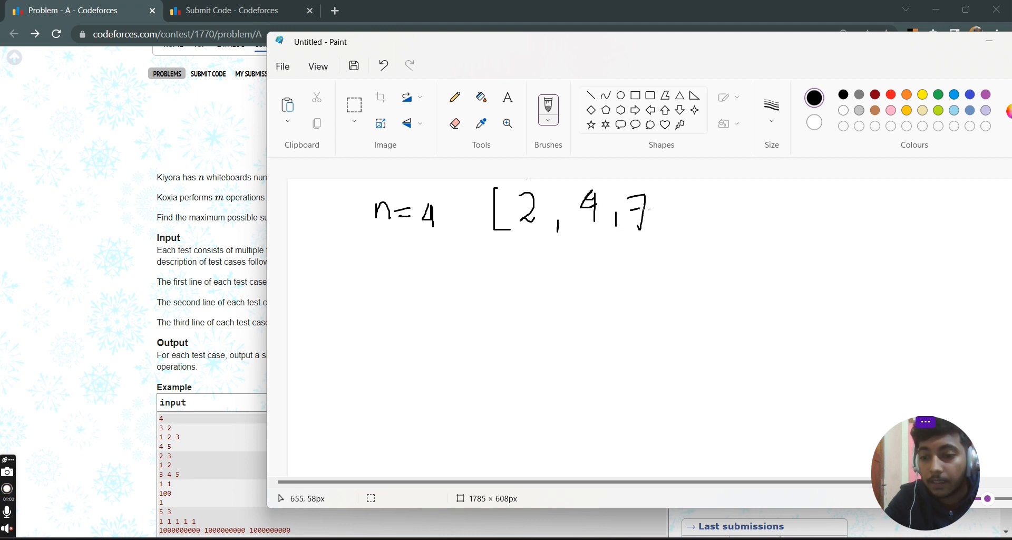
pyautogui.moveTo(696, 194); pyautogui.dragTo(690, 226)
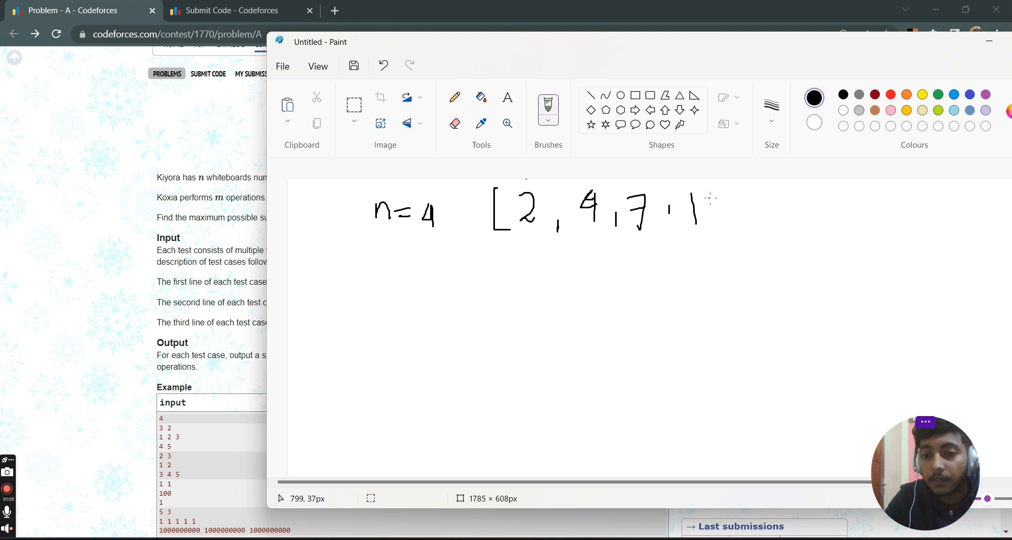
pyautogui.moveTo(694, 197); pyautogui.dragTo(723, 223)
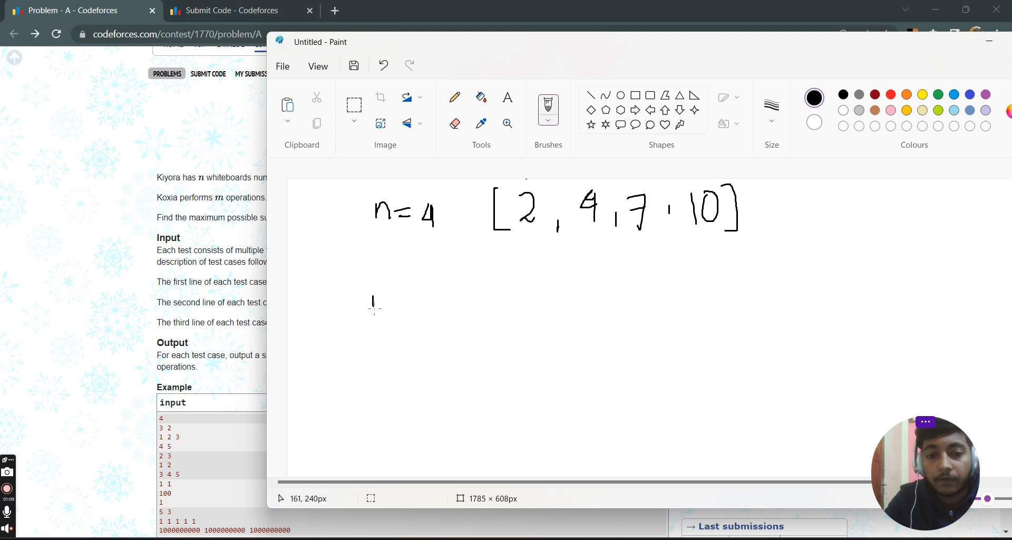
# Handwrite m = 3 with the bracketed values [1, 1, 9] below the array
pyautogui.moveTo(371, 298); pyautogui.dragTo(417, 310)
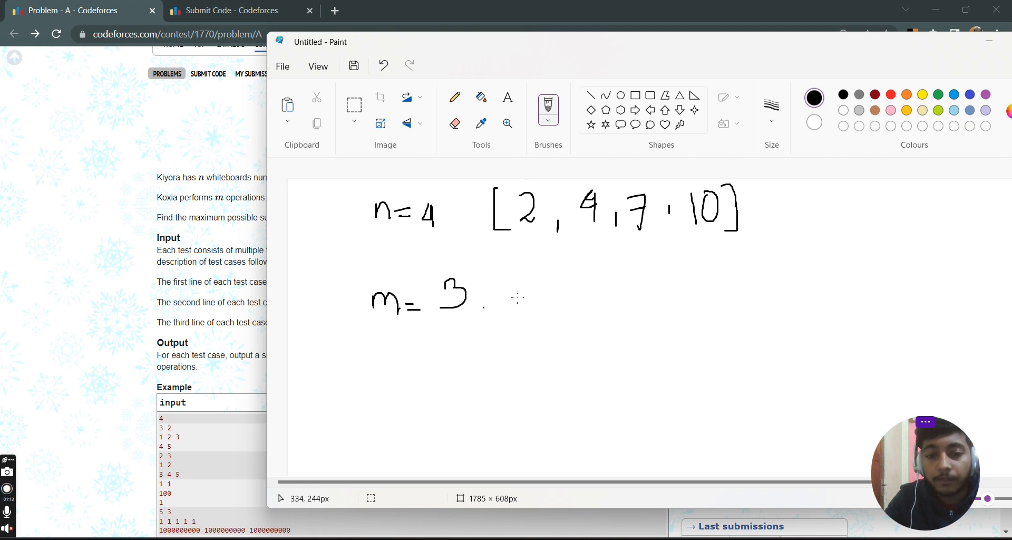
pyautogui.moveTo(516, 265); pyautogui.dragTo(516, 323)
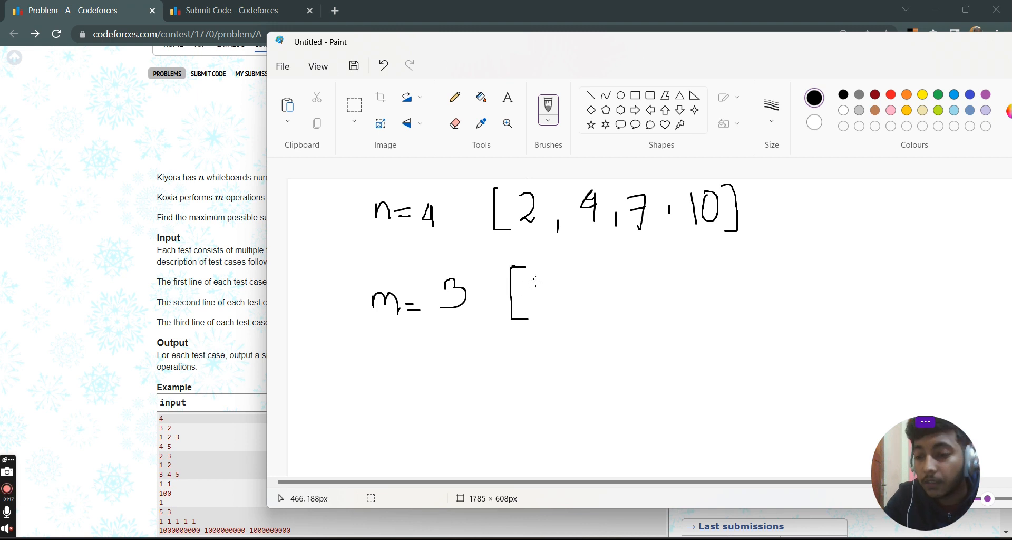
pyautogui.moveTo(534, 277); pyautogui.dragTo(536, 307)
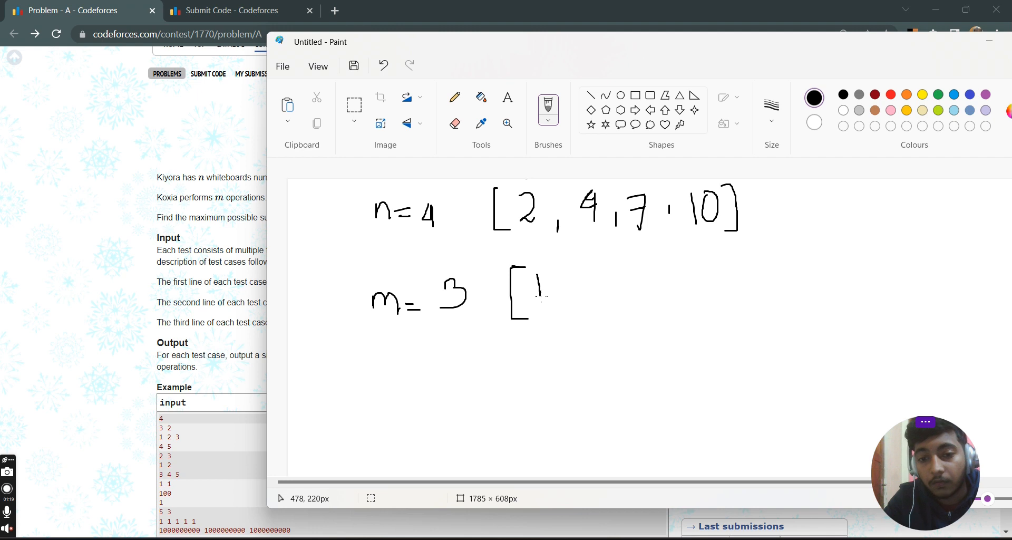
pyautogui.moveTo(541, 283); pyautogui.dragTo(564, 300)
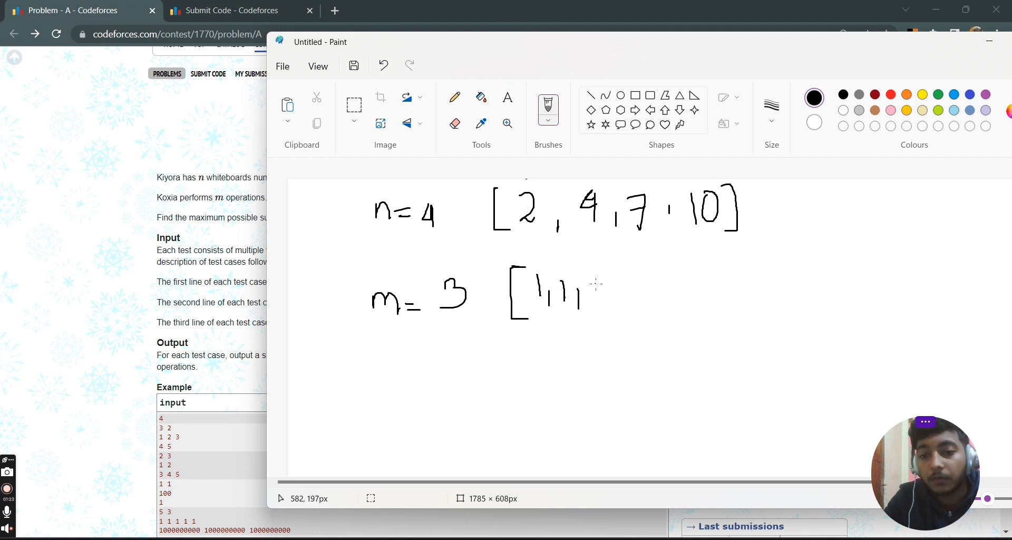
pyautogui.moveTo(587, 277); pyautogui.dragTo(590, 310)
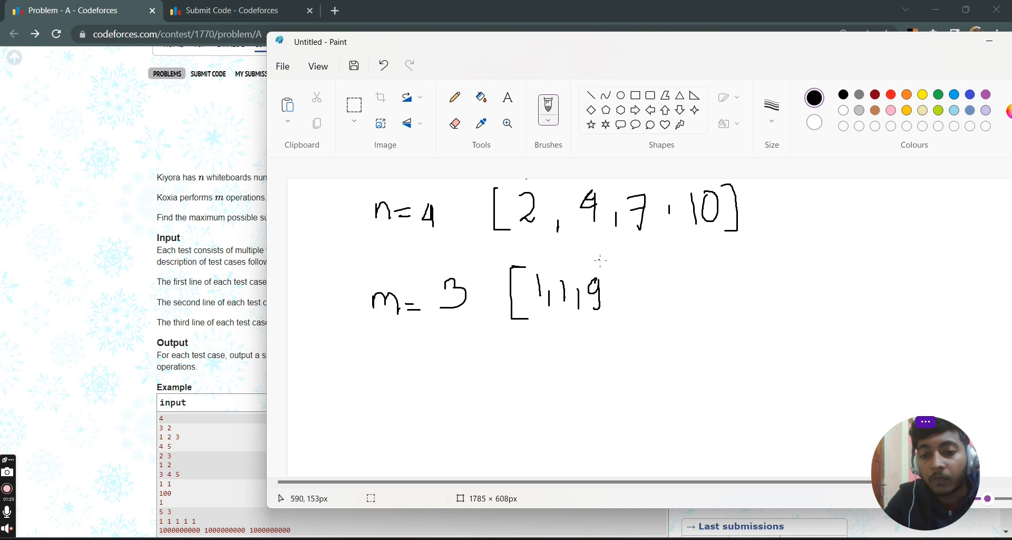
pyautogui.moveTo(616, 264); pyautogui.dragTo(616, 326)
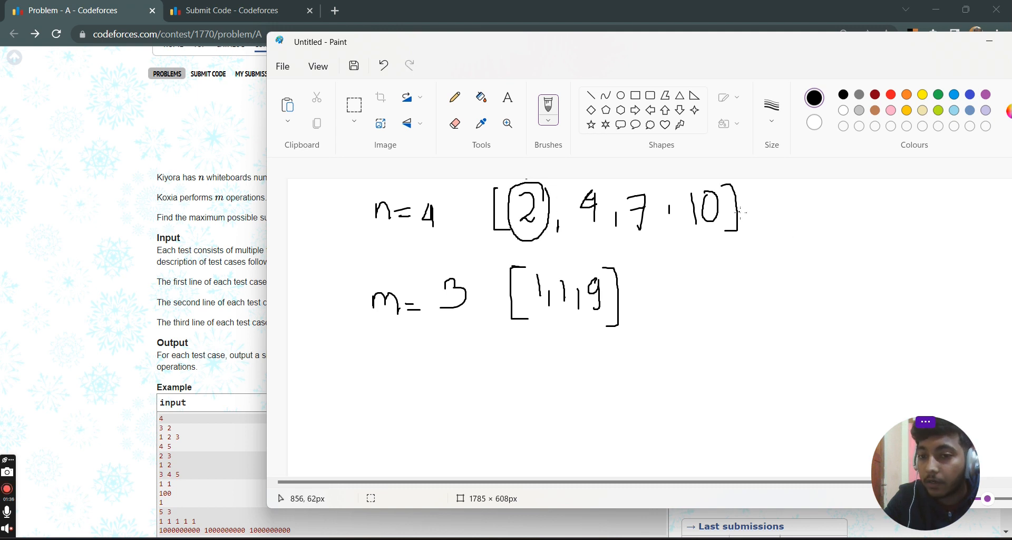
# Draw arrows around the first array, cross out the circled 2 and first 1, and strike the replacement 1
pyautogui.moveTo(742, 212); pyautogui.dragTo(791, 212)
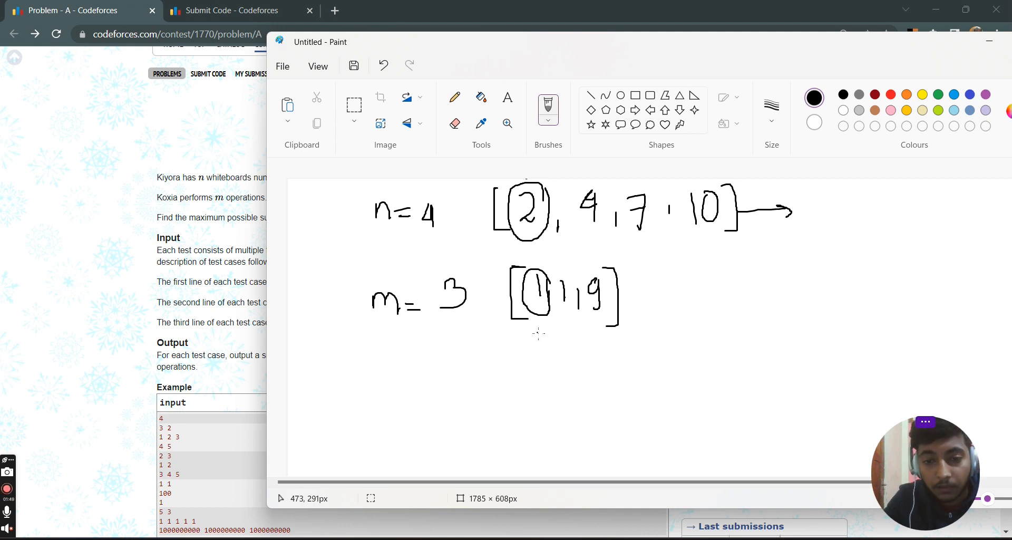
pyautogui.moveTo(537, 229)
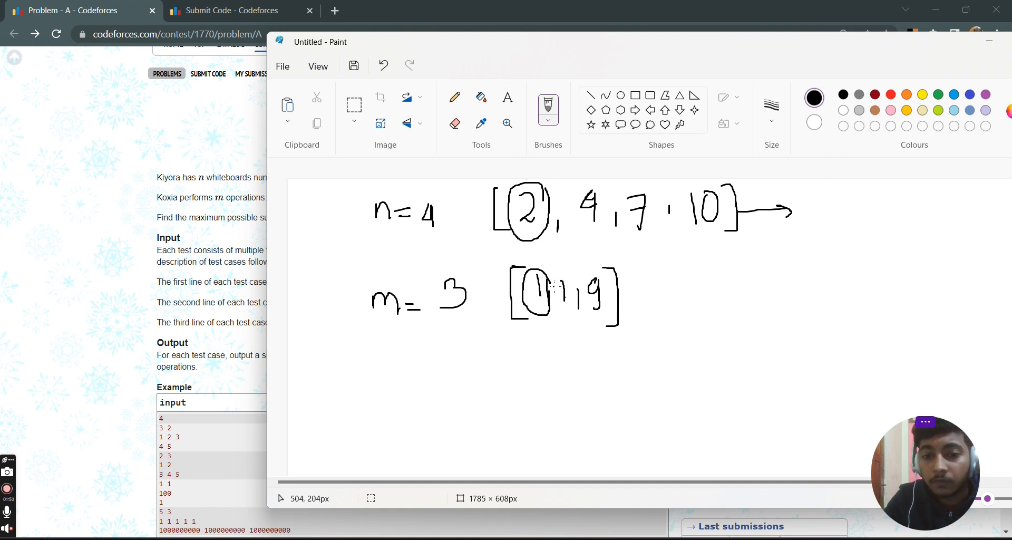
pyautogui.moveTo(551, 277); pyautogui.dragTo(526, 310)
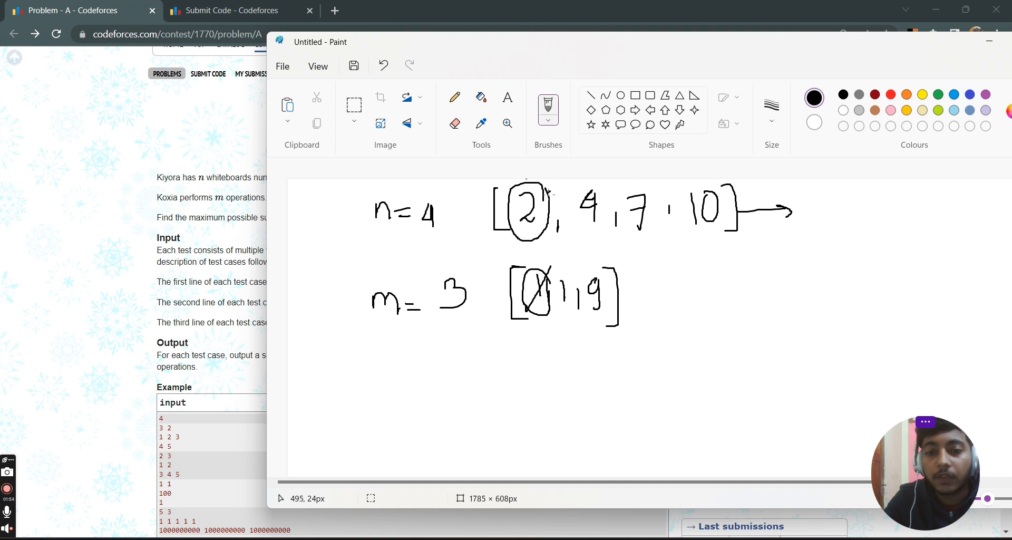
pyautogui.moveTo(510, 223); pyautogui.dragTo(551, 194)
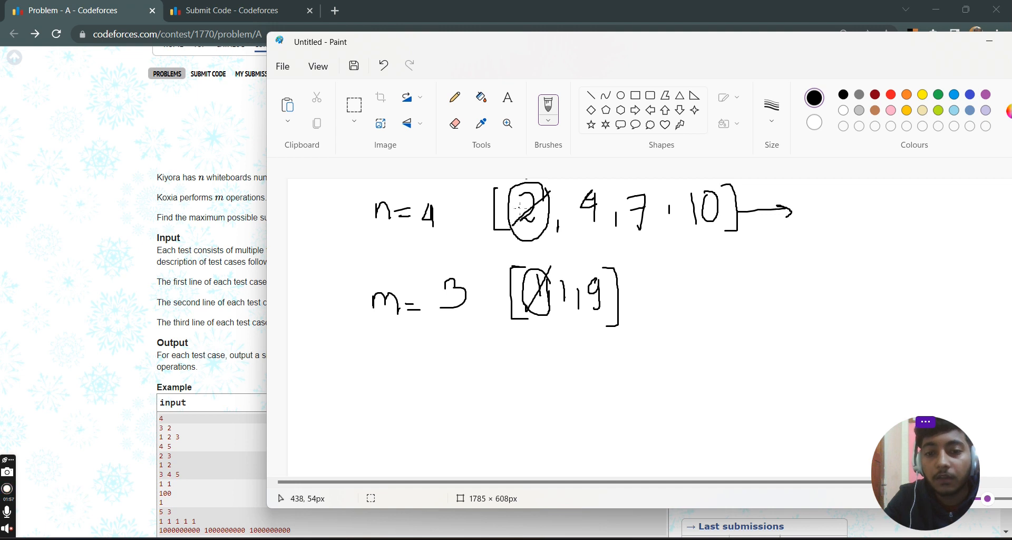
pyautogui.moveTo(507, 251)
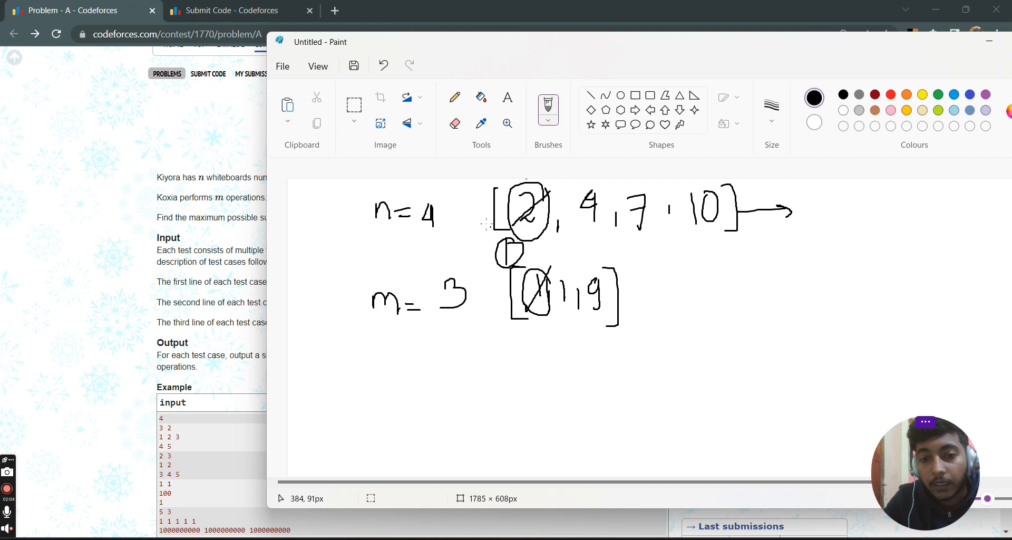
pyautogui.moveTo(465, 211); pyautogui.dragTo(486, 212)
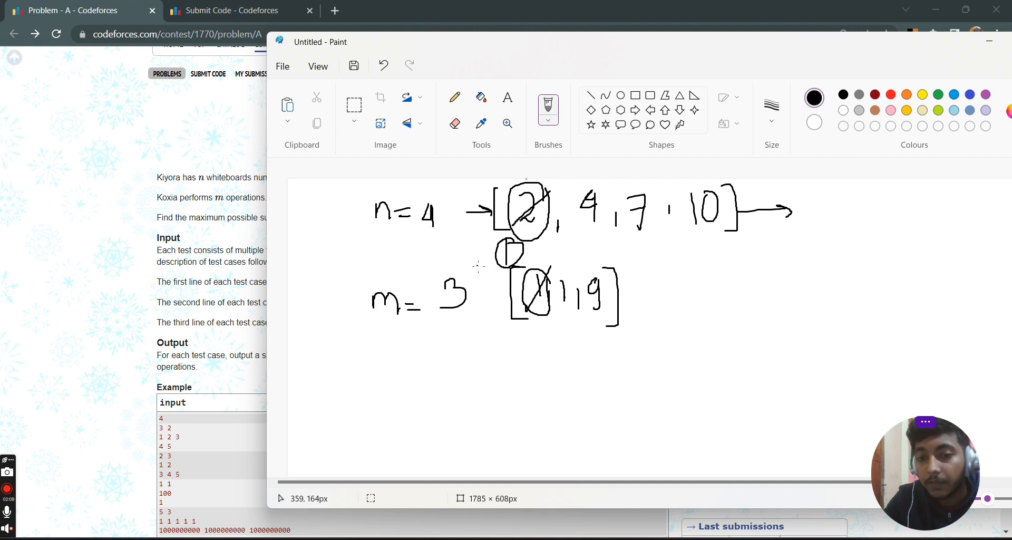
pyautogui.moveTo(484, 264); pyautogui.dragTo(541, 240)
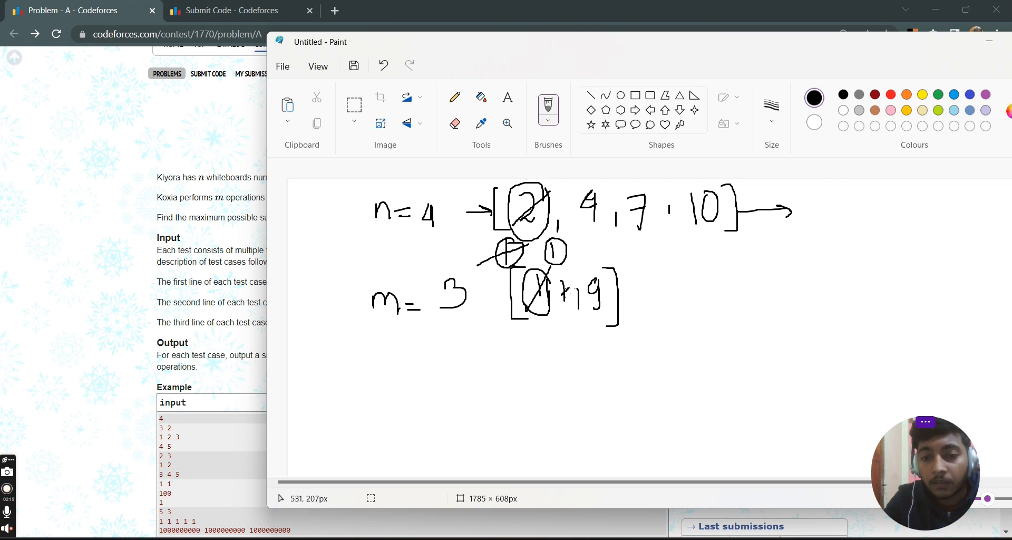
pyautogui.moveTo(622, 236)
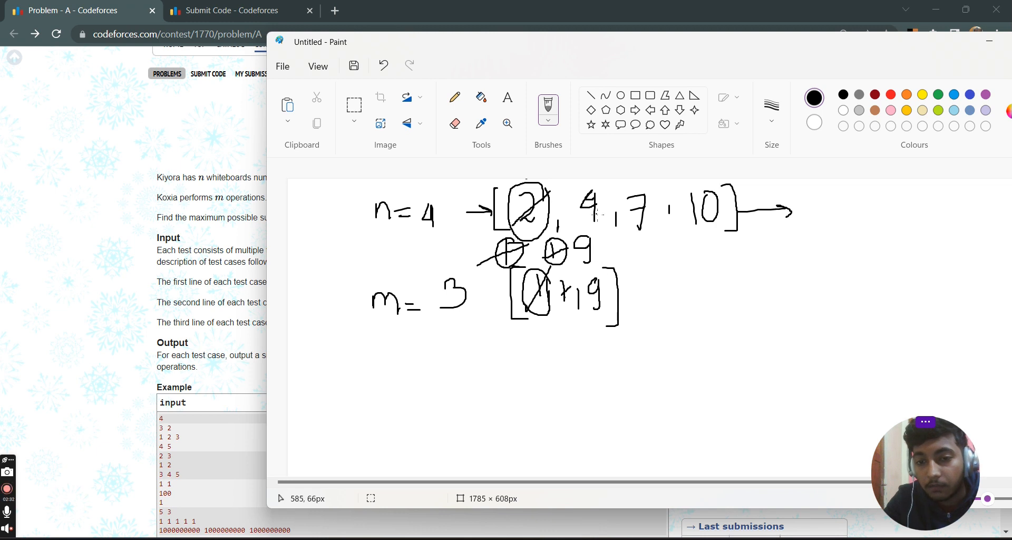
pyautogui.moveTo(709, 262)
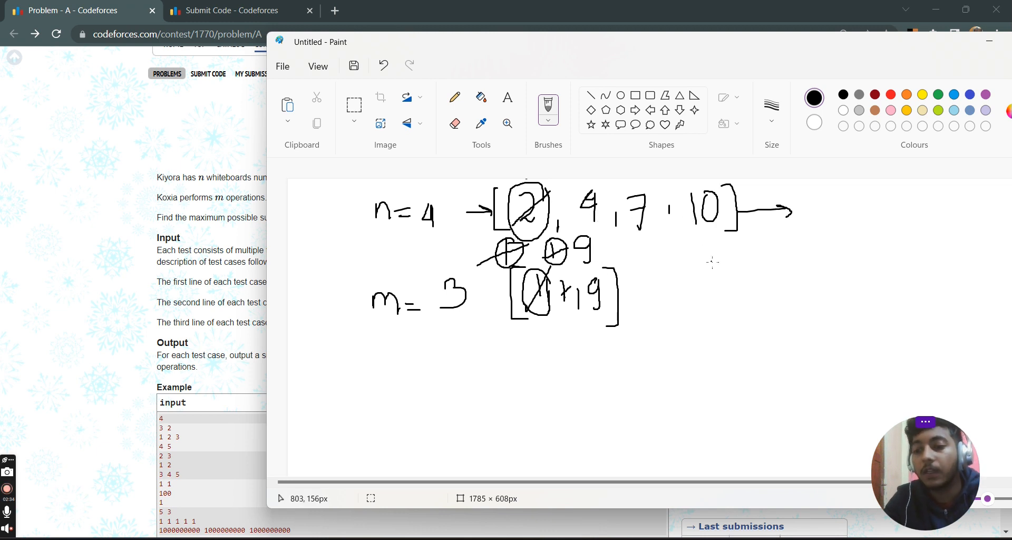
pyautogui.moveTo(710, 255)
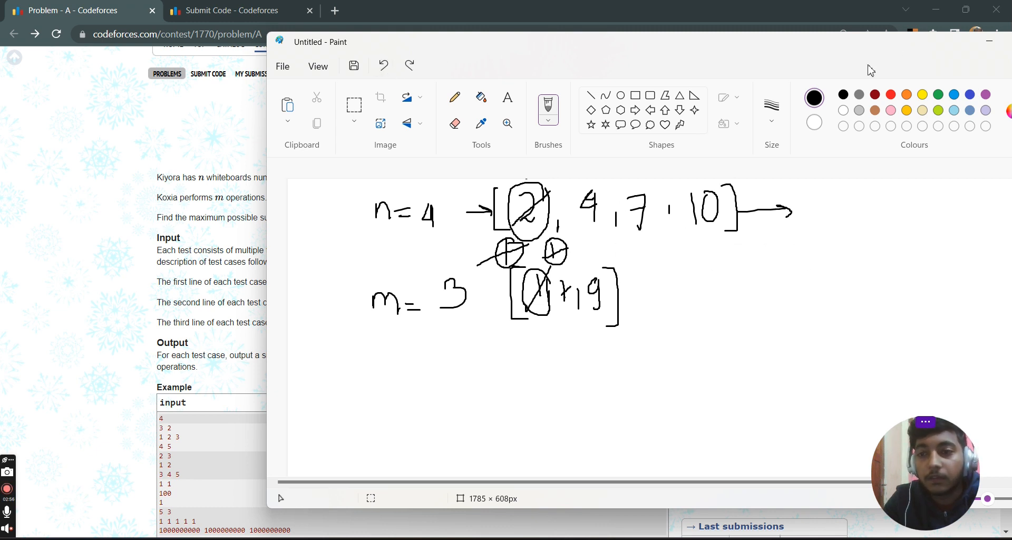
# Minimize Paint to reveal the Java solution in the Codeforces submit editor
pyautogui.click(75, 10)
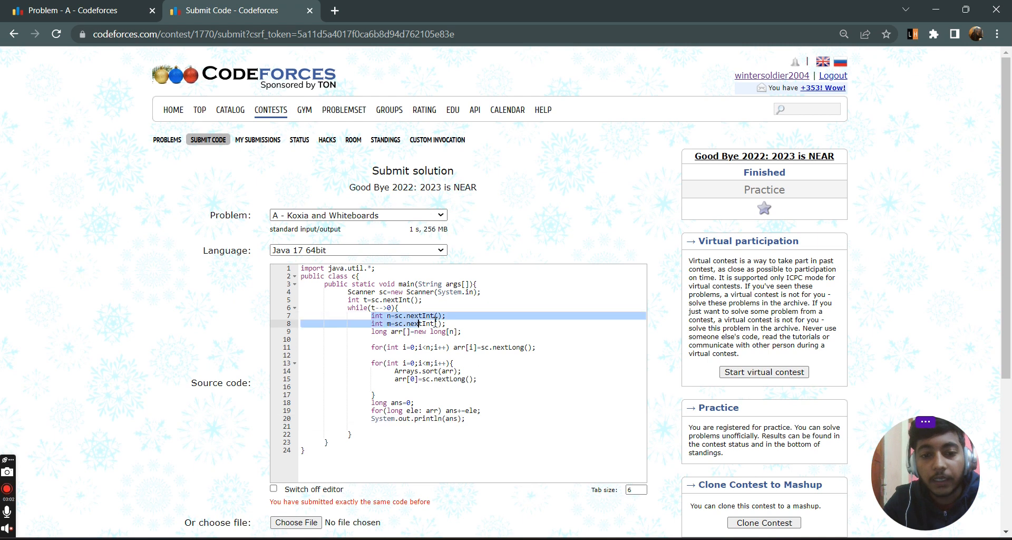
pyautogui.click(374, 340)
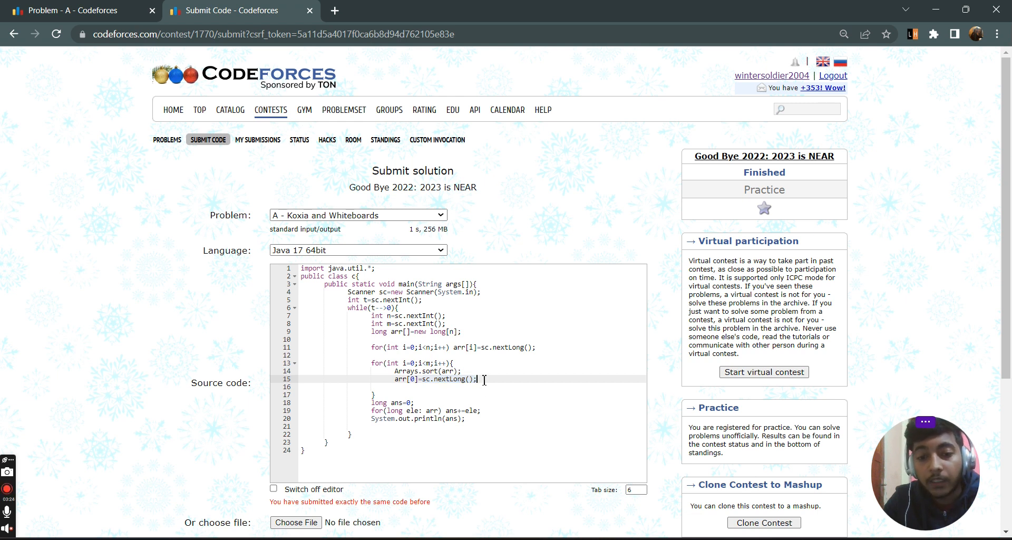
pyautogui.doubleClick(442, 379)
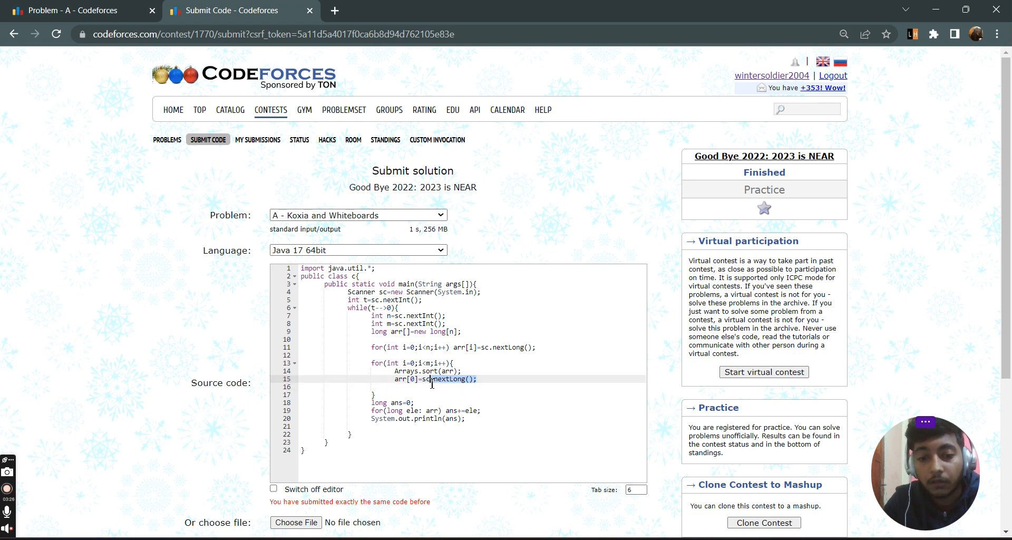